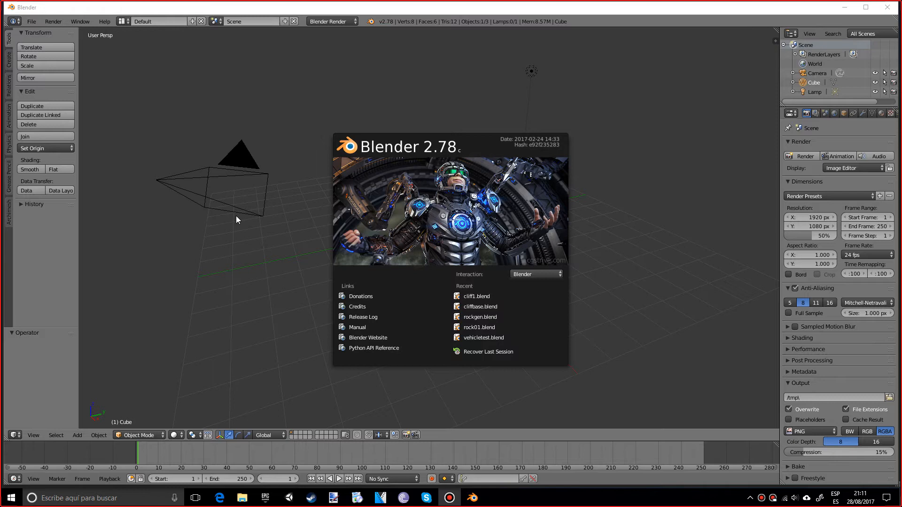
Delete the default cube, camera and lamp, leaving an empty scene
left_click(565, 243)
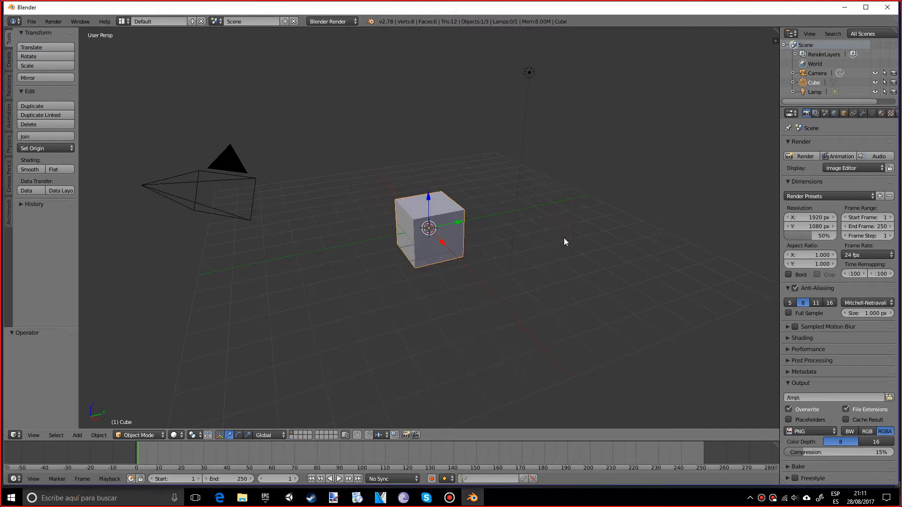
key("a")
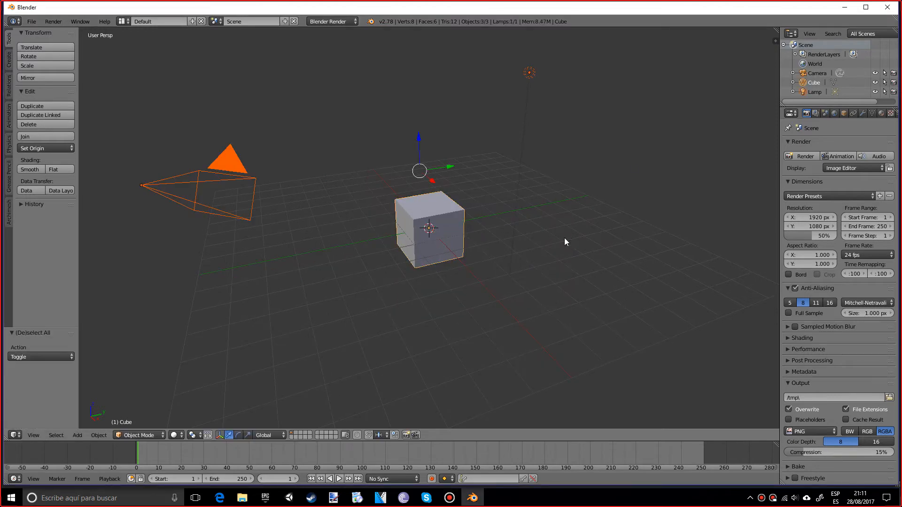
left_click(31, 22)
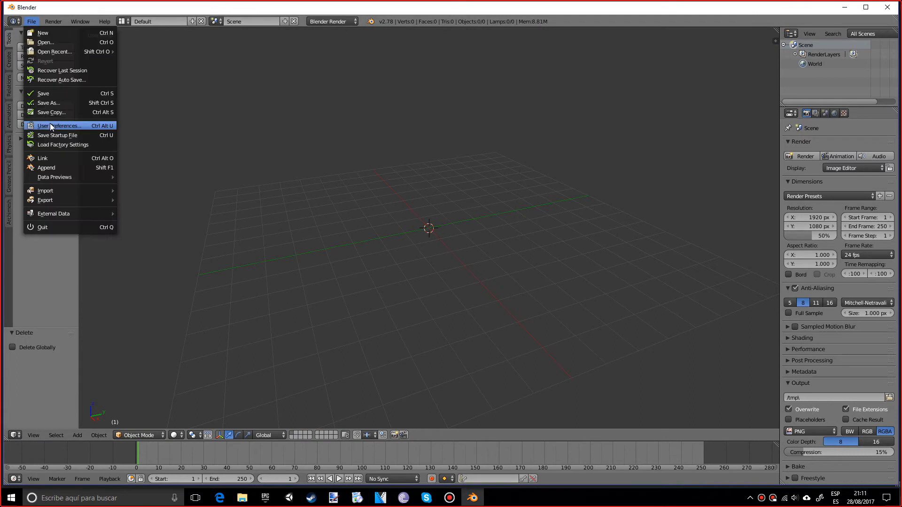
Enable the Add Mesh: ANT Landscape add-on in User Preferences, found by searching 'lands'
left_click(58, 126)
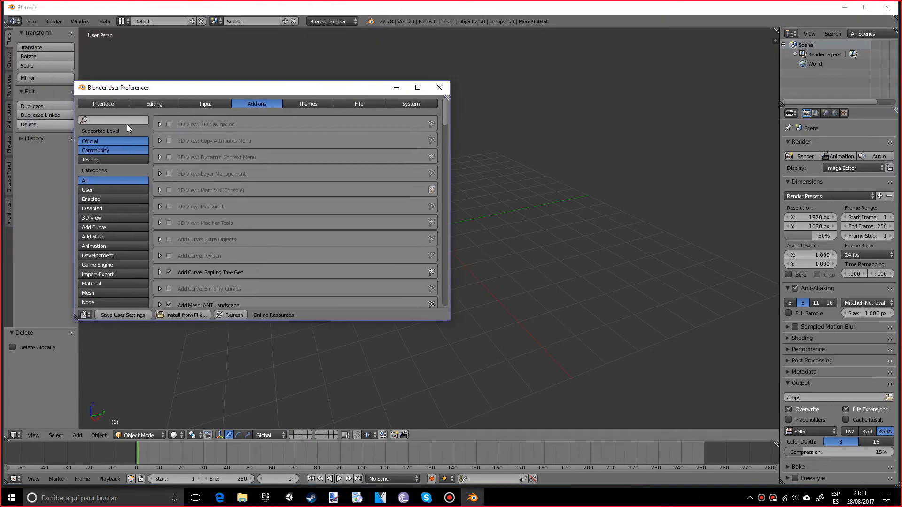
type("landsc")
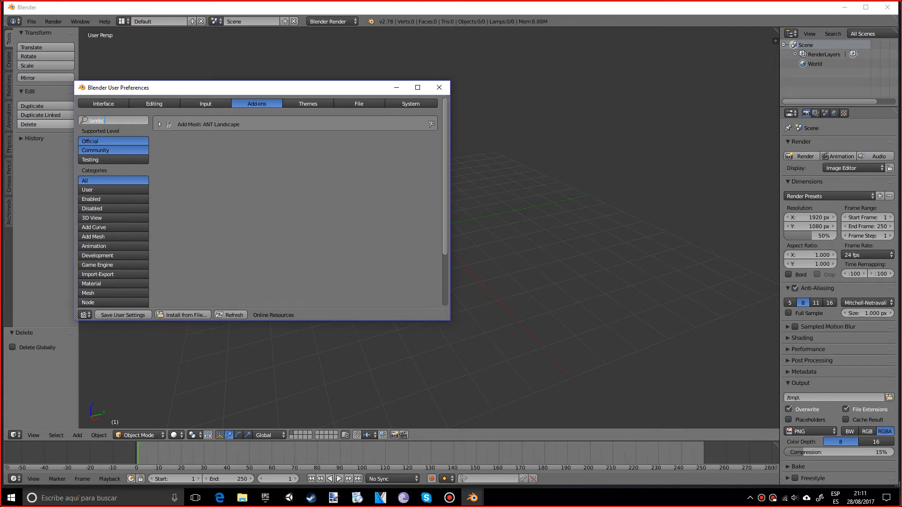
left_click(167, 124)
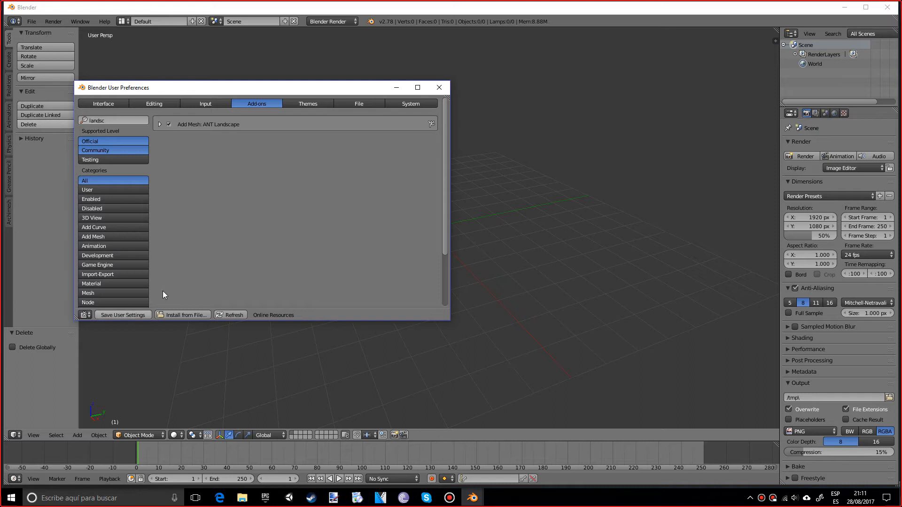
left_click(439, 87)
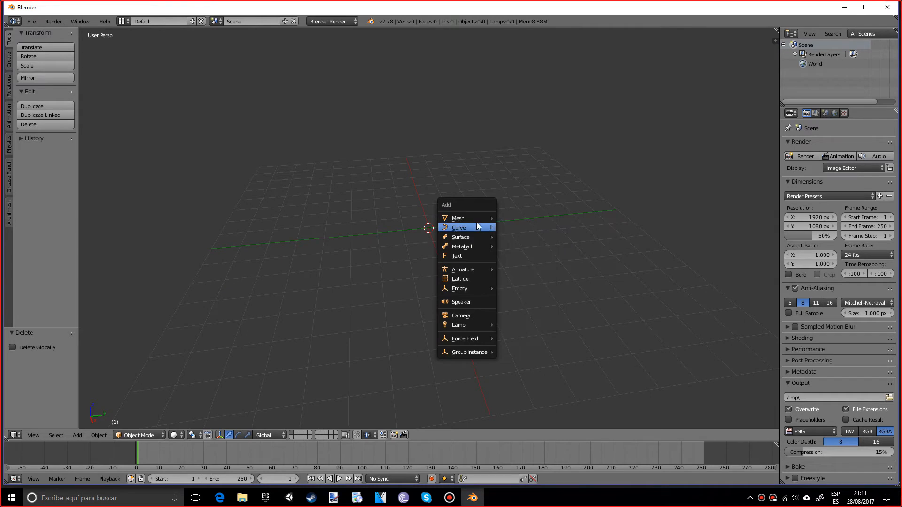
mouse_move(459, 218)
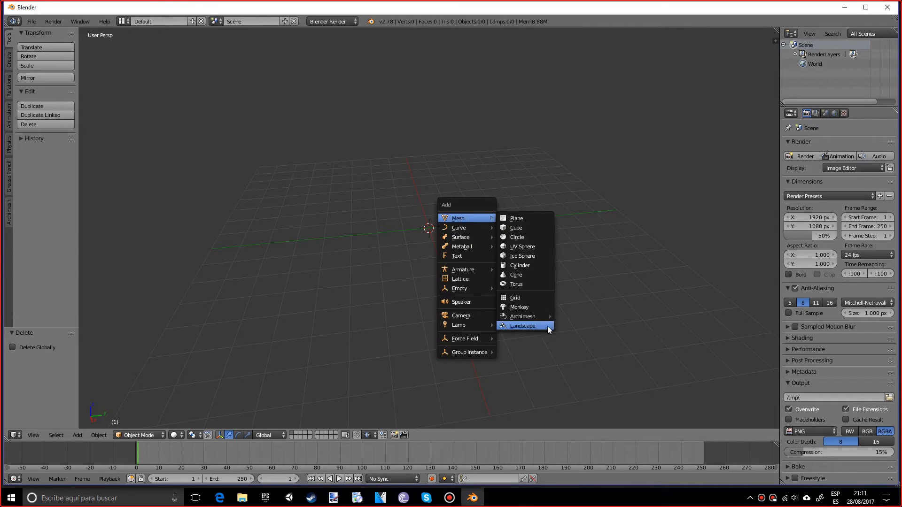
Add a Landscape mesh to the empty scene
left_click(522, 326)
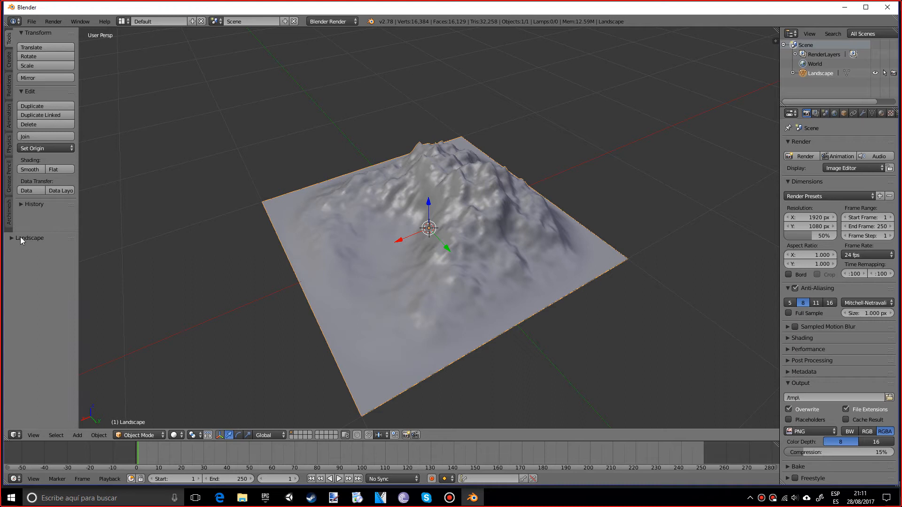
Expand the Landscape operator settings, try Sphere then return to a flat, smooth-shaded terrain
left_click(29, 238)
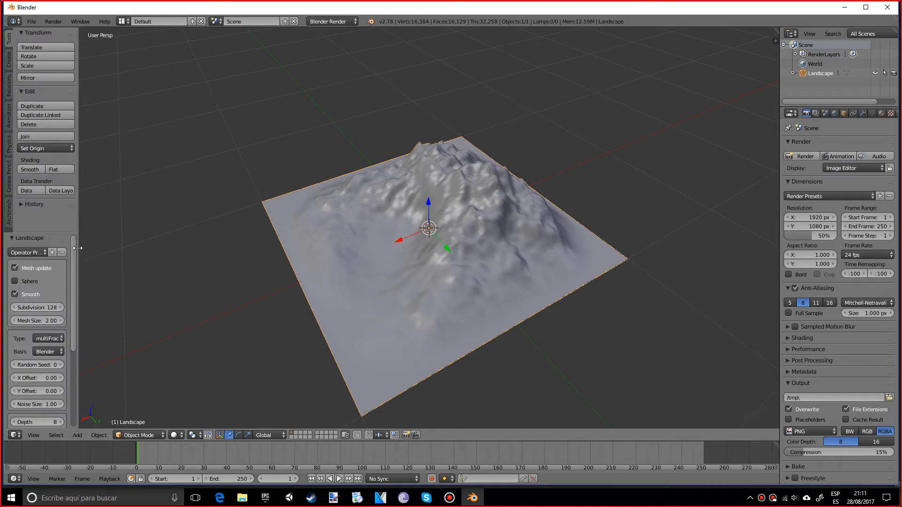
left_click_drag(77, 248, 180, 252)
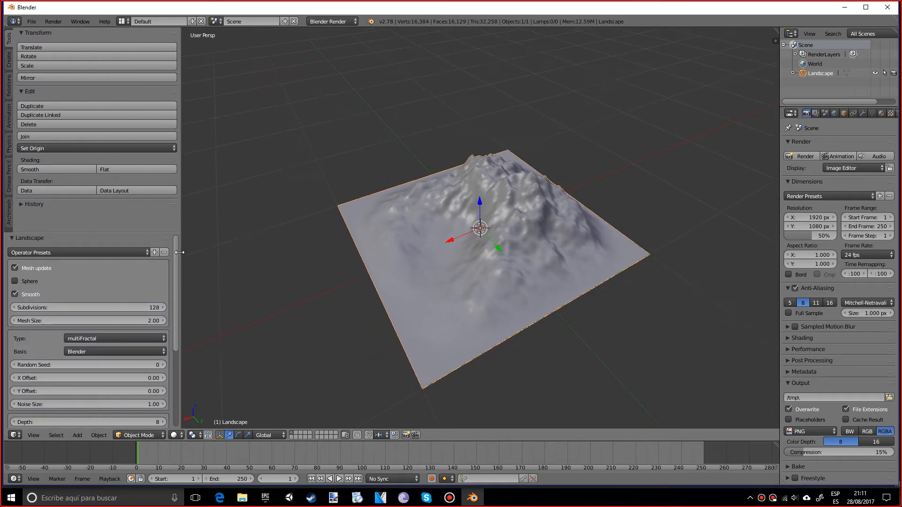
left_click(14, 282)
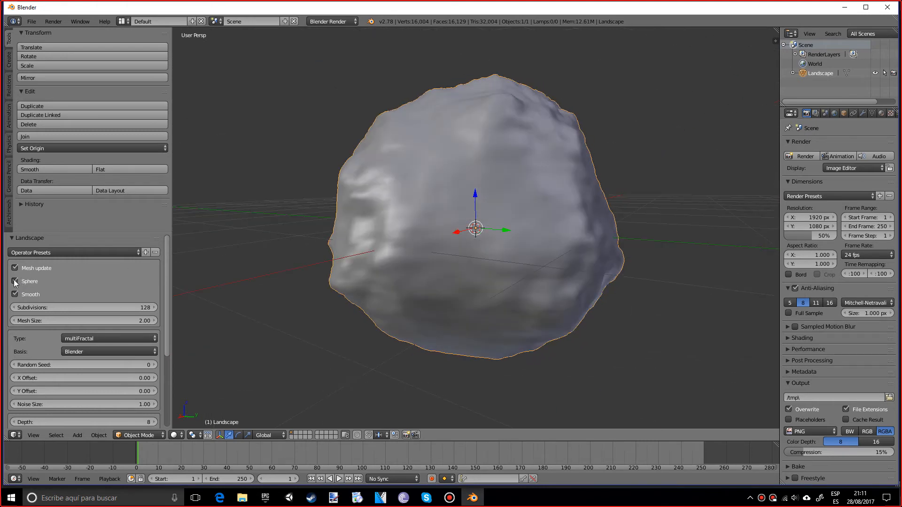
left_click(14, 282)
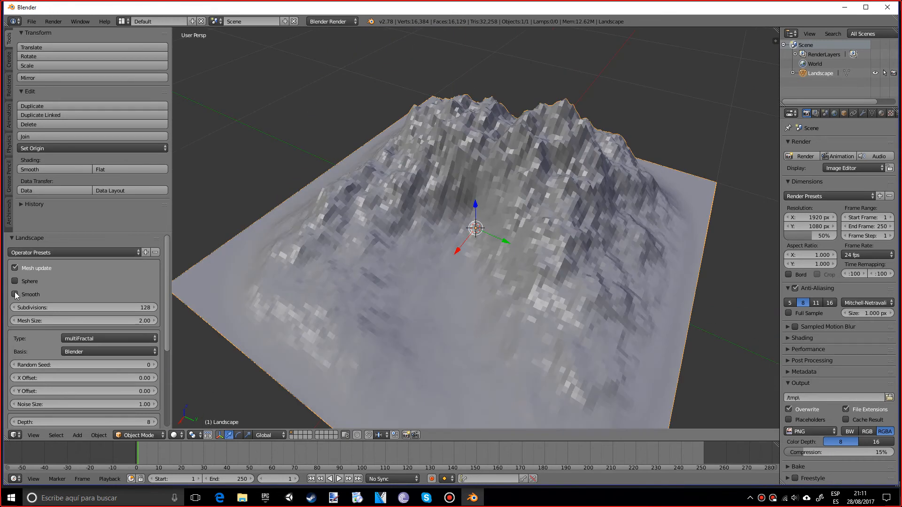
left_click(15, 294)
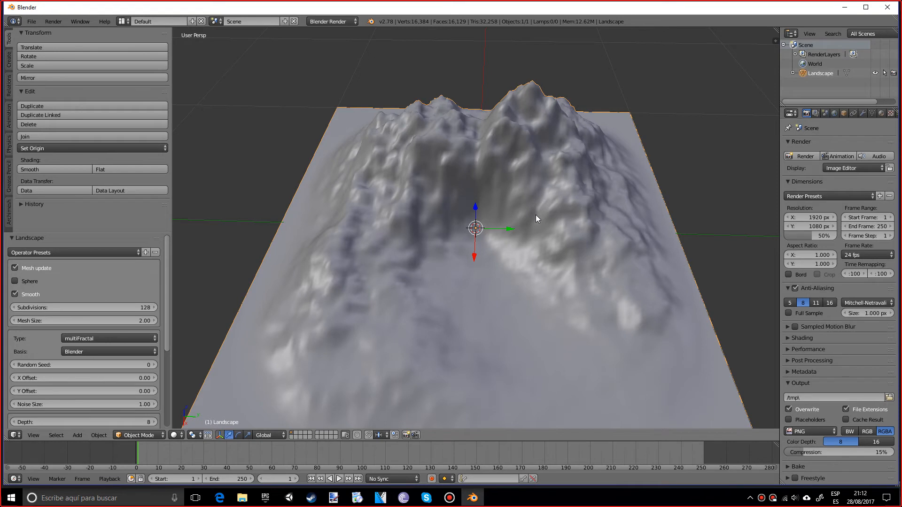
mouse_move(541, 218)
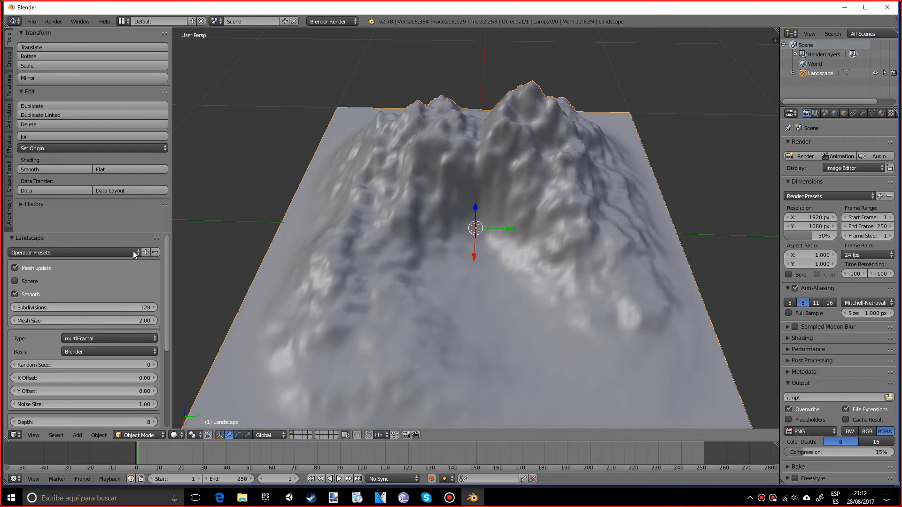
mouse_move(96, 359)
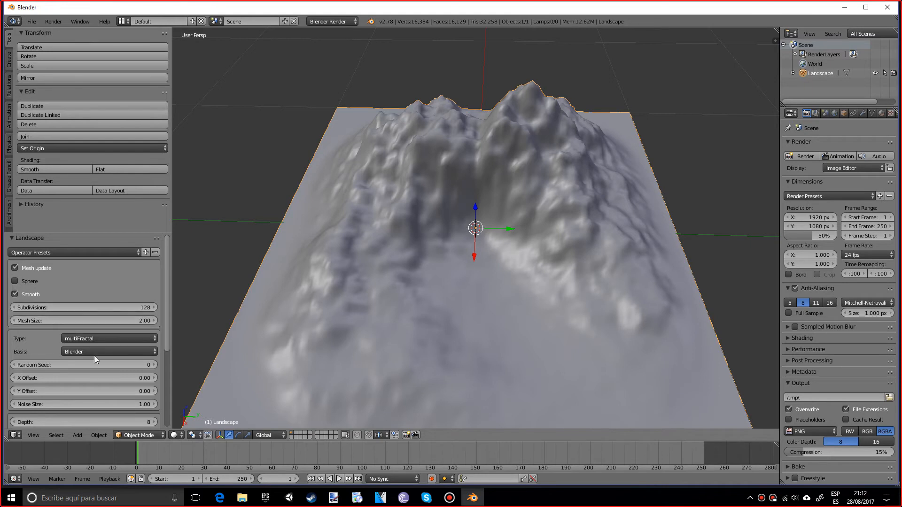
Try the Voronoi_F2 noise basis, then set the basis to Perlin
scroll("down", 3)
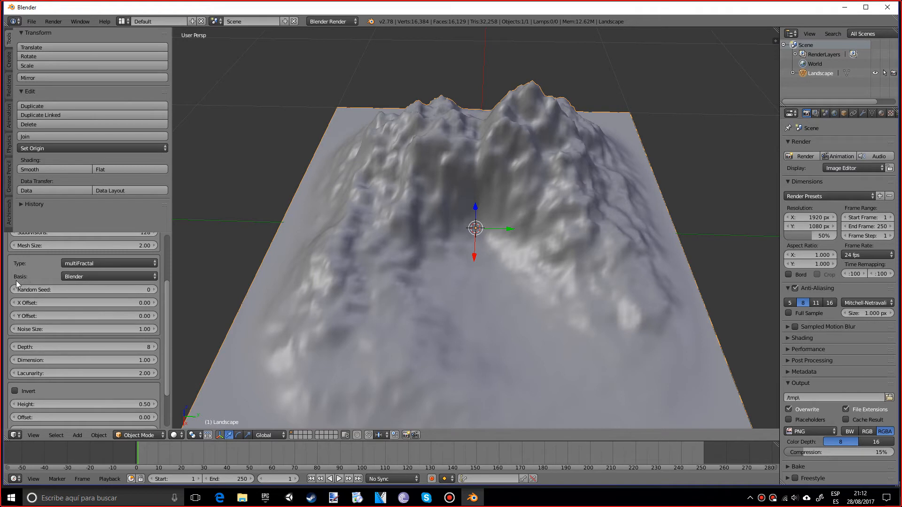
left_click(109, 276)
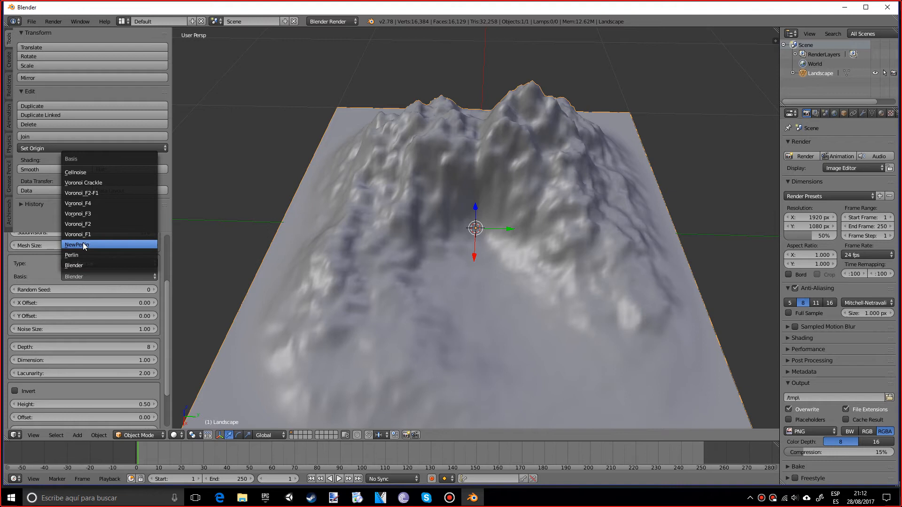
mouse_move(79, 255)
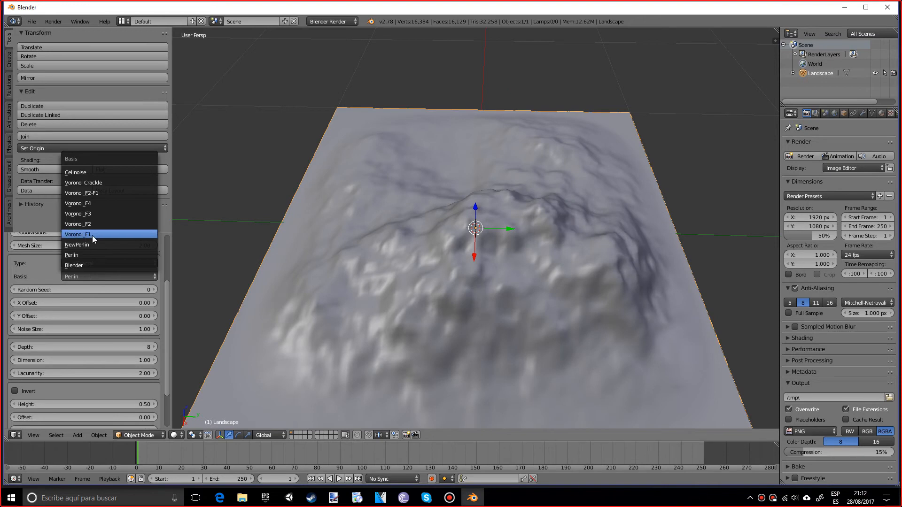
left_click(77, 224)
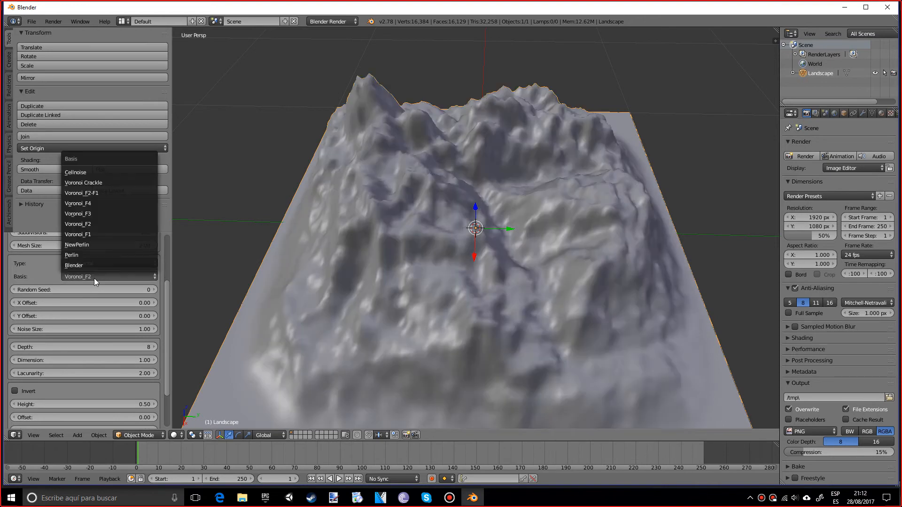
mouse_move(85, 256)
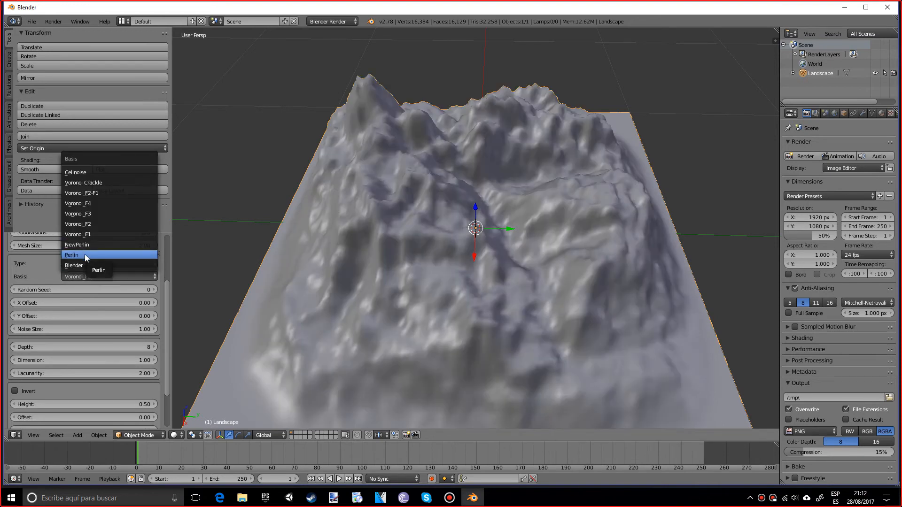
left_click(73, 255)
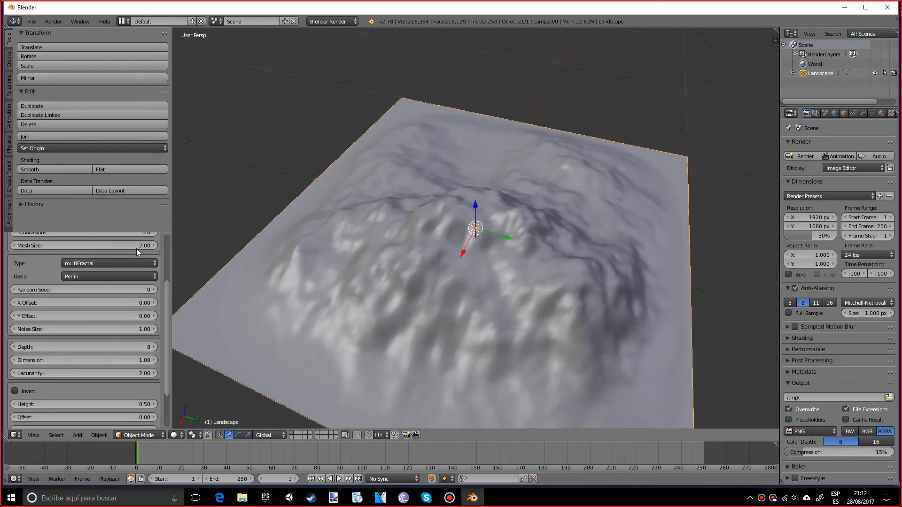
Cycle through heteroTerrain and Distorted Noise, then set the noise type to ridgedMFractal
left_click(109, 263)
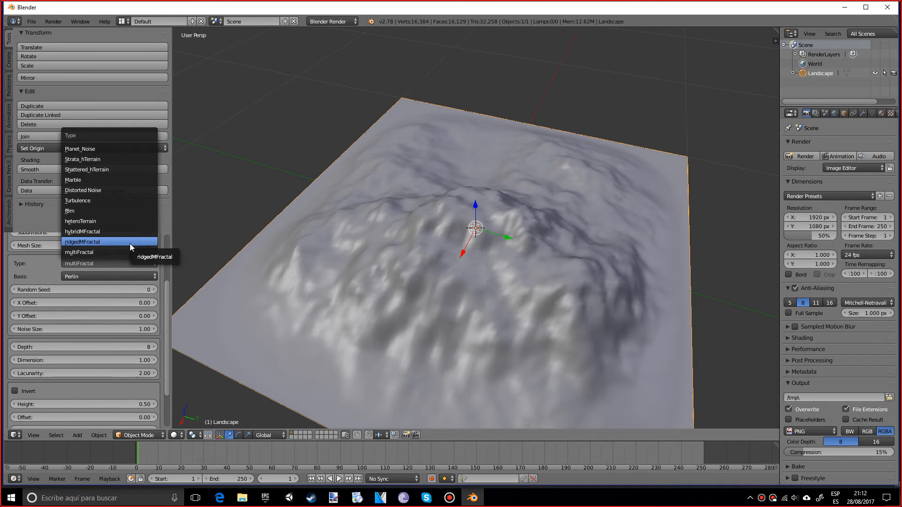
left_click(80, 221)
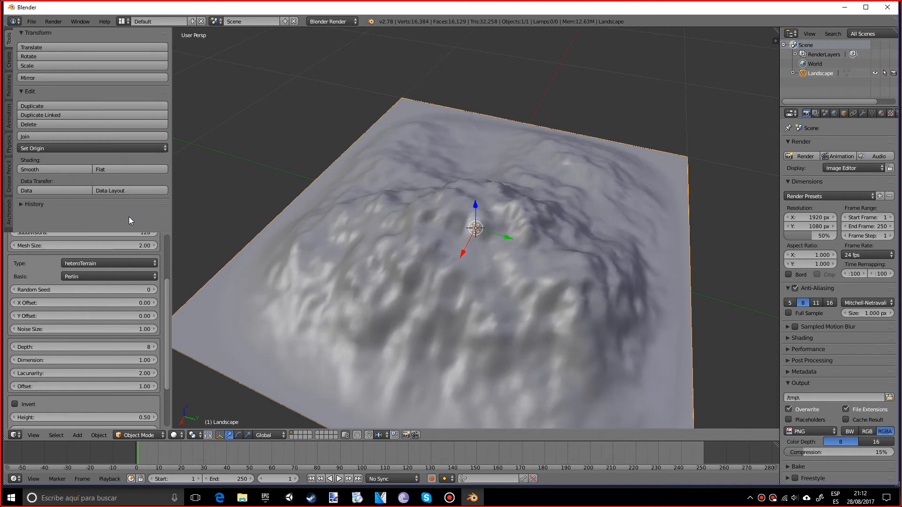
left_click(108, 264)
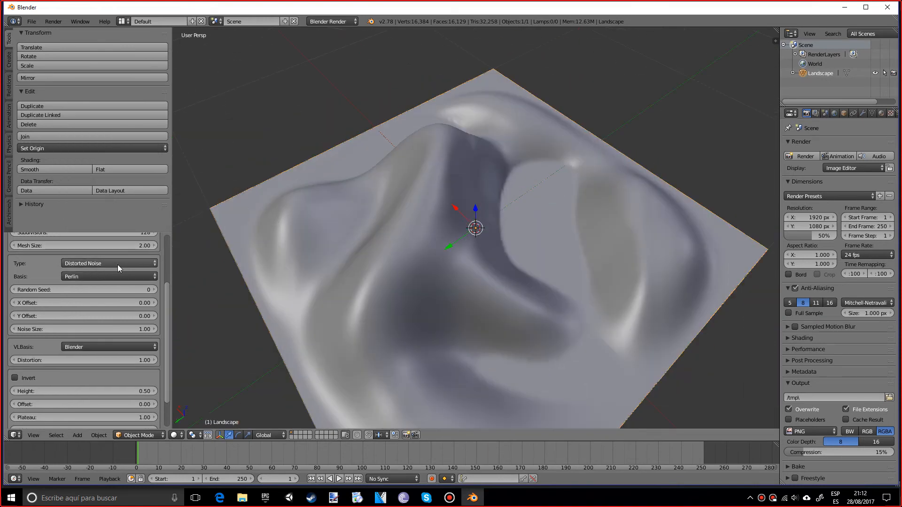
left_click(109, 263)
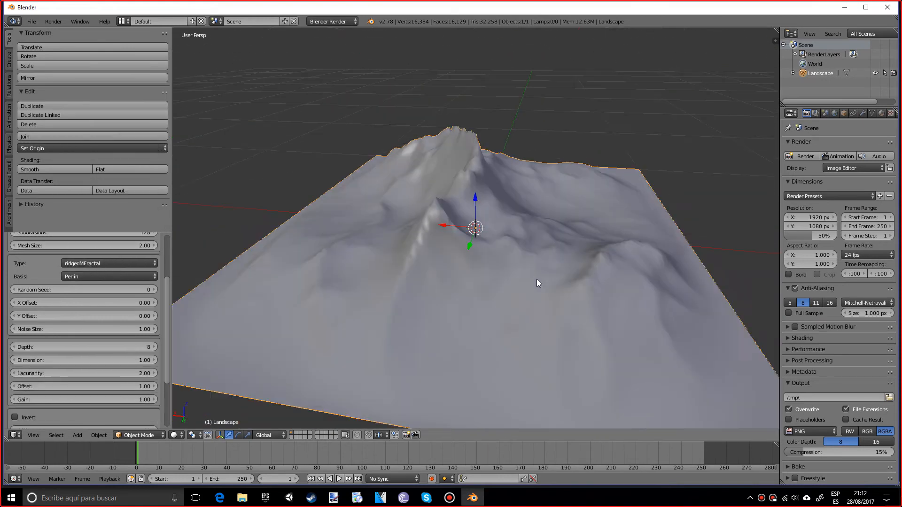
left_click_drag(537, 283, 390, 203)
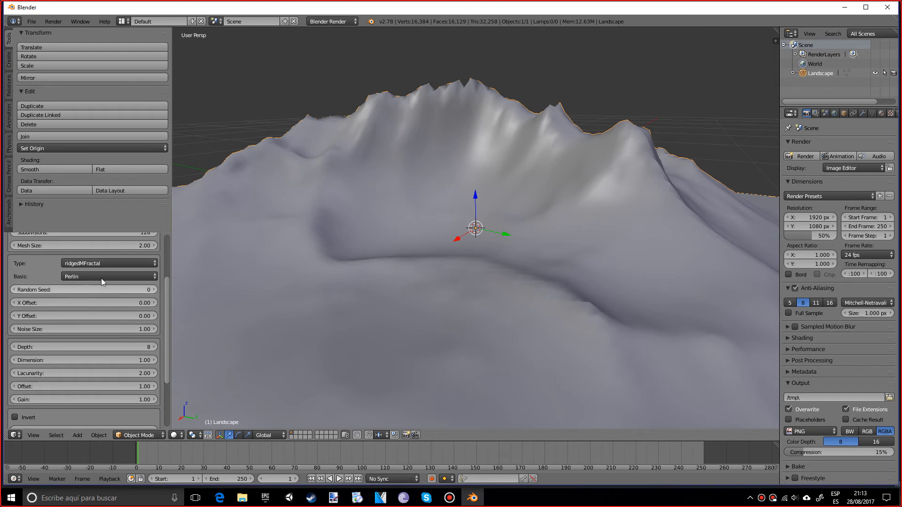
Raise the Landscape random seed to 3 to regenerate the mountain layout
left_click(152, 290)
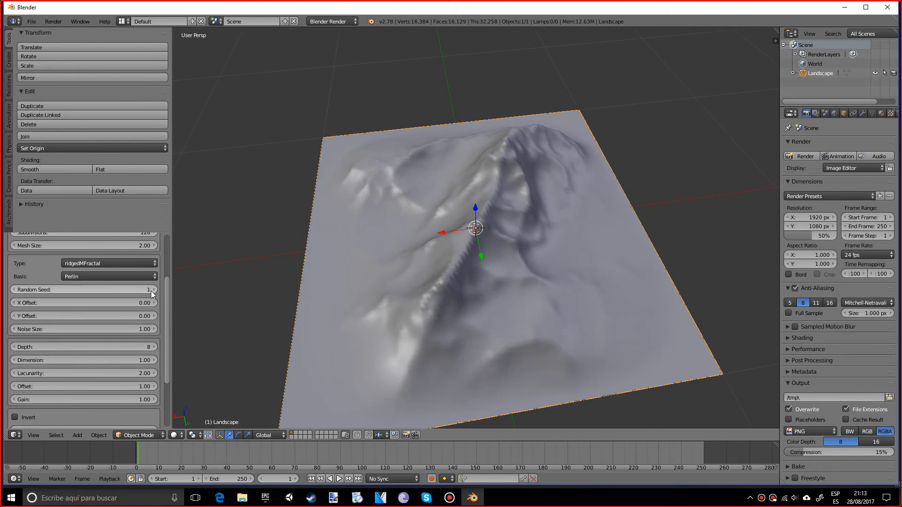
left_click(152, 289)
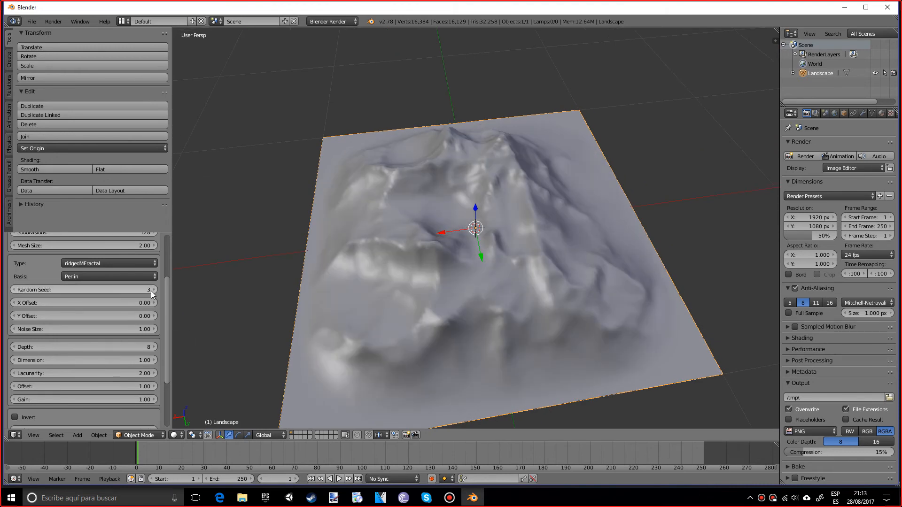
mouse_move(32, 316)
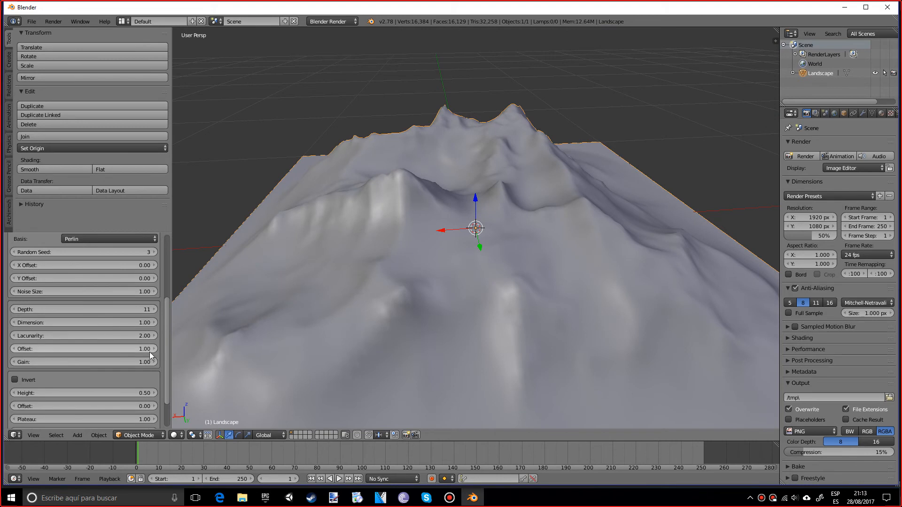
mouse_move(158, 353)
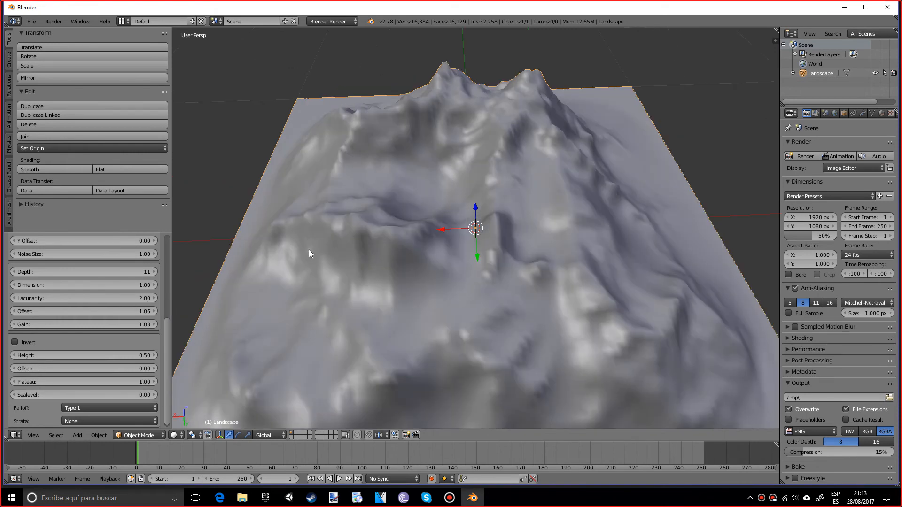
mouse_move(295, 250)
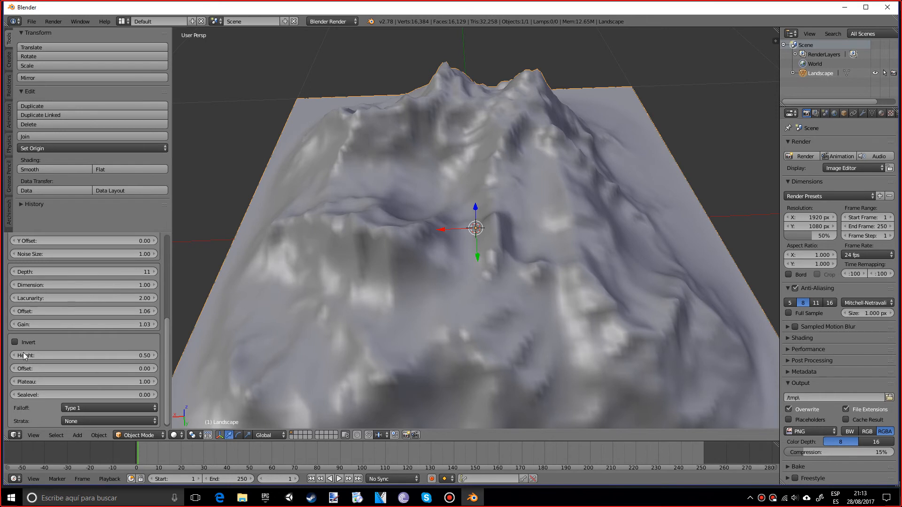
Enable Invert so the ridges flip into hollows, and inspect the result
left_click(15, 342)
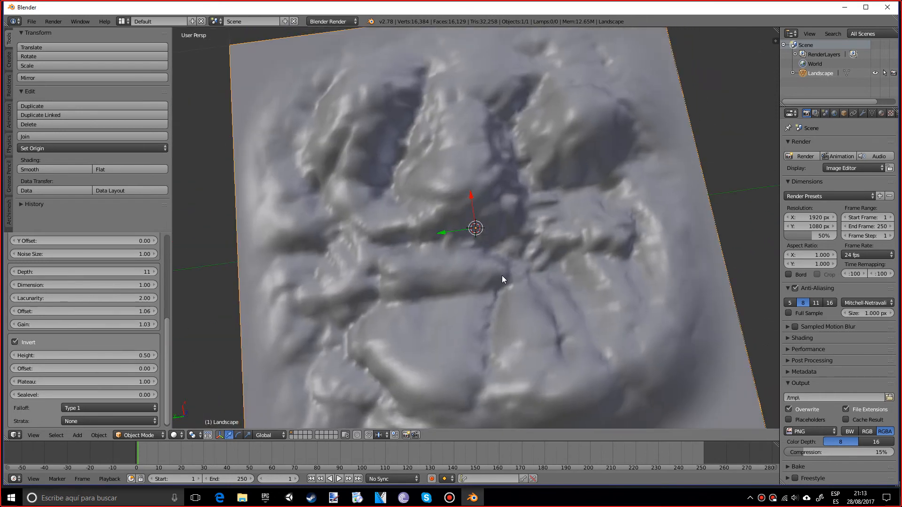
left_click_drag(504, 280, 553, 247)
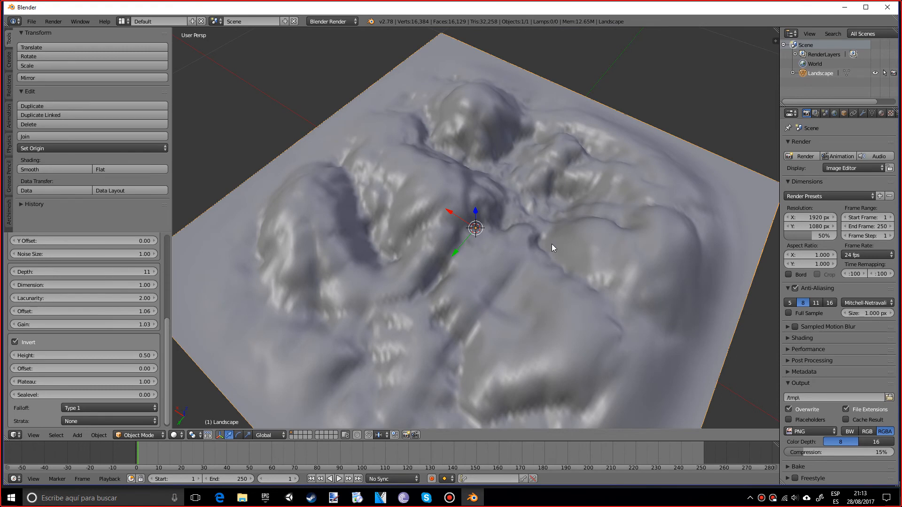
mouse_move(489, 246)
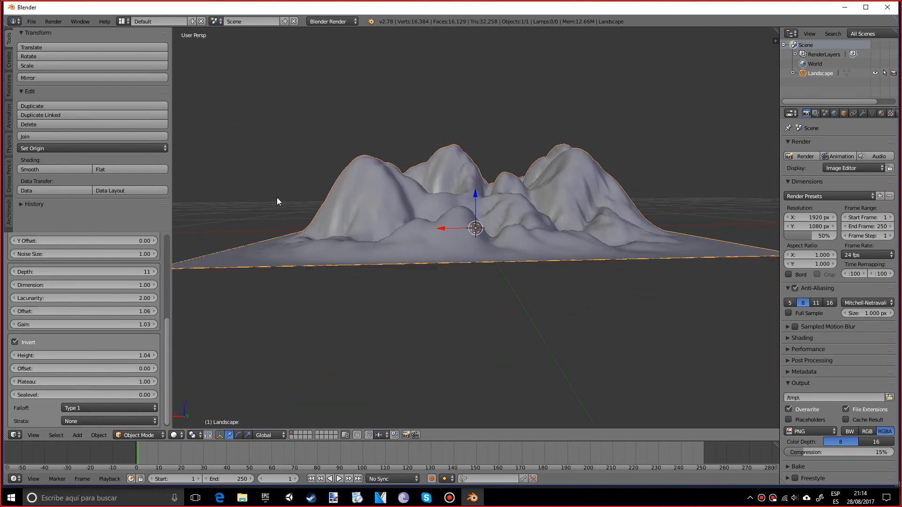
mouse_move(345, 108)
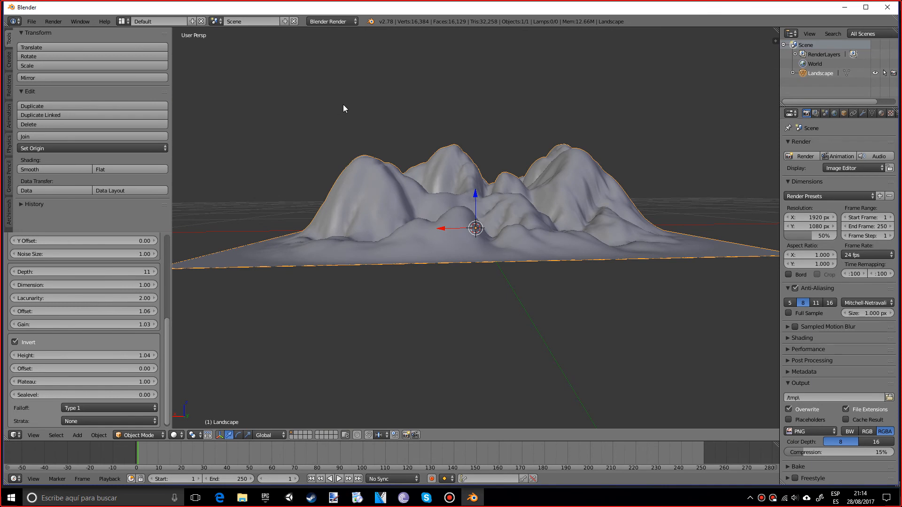
mouse_move(693, 216)
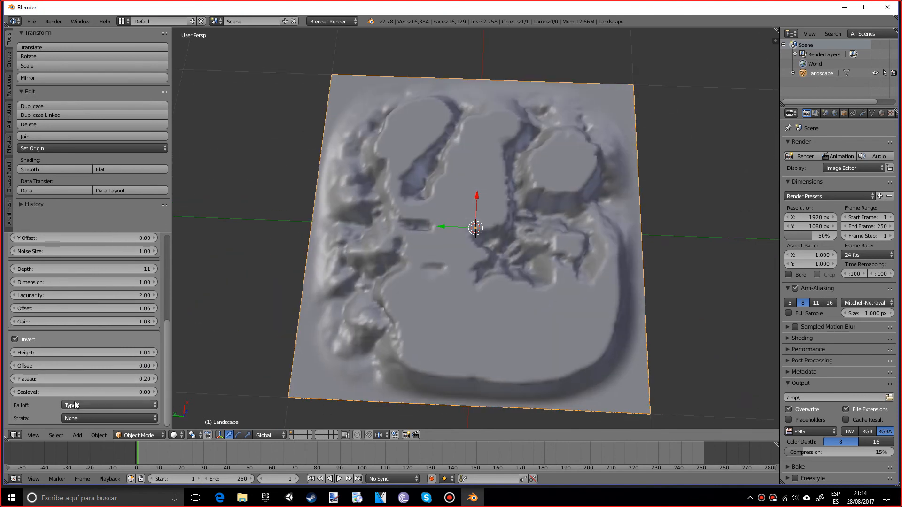
mouse_move(74, 406)
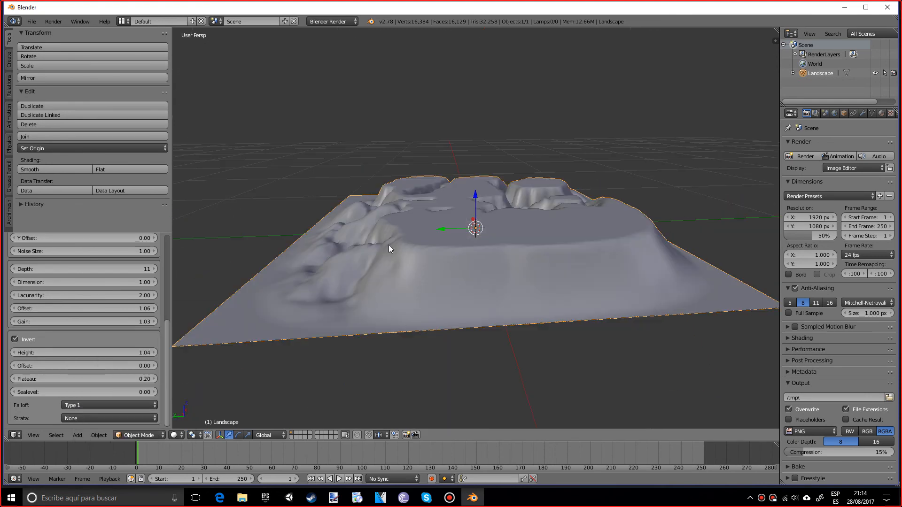
Compare Falloff Type 2, Y and None, then restore Type 1 edge falloff
left_click(109, 405)
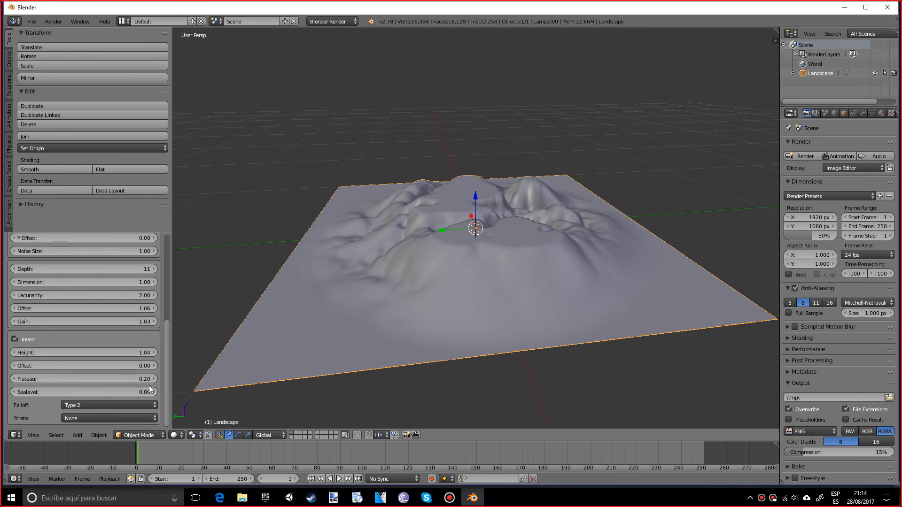
left_click(108, 405)
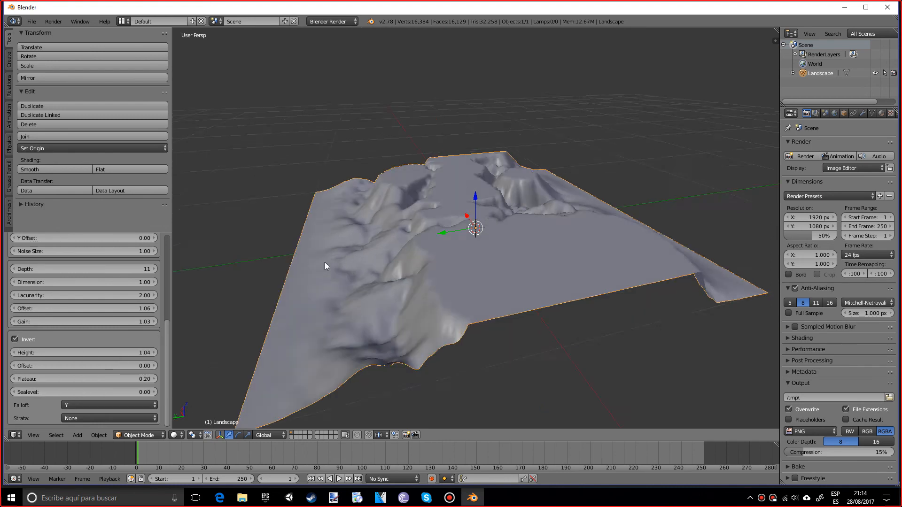
left_click(109, 406)
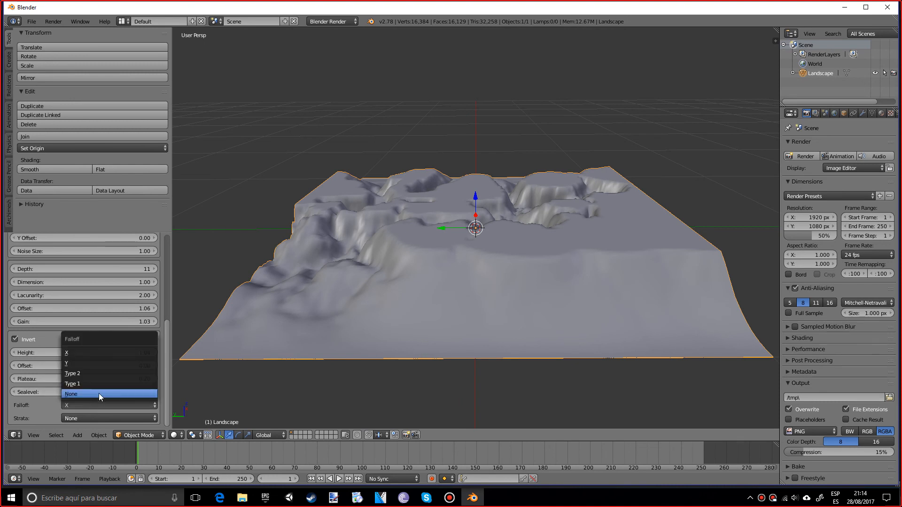
left_click(71, 394)
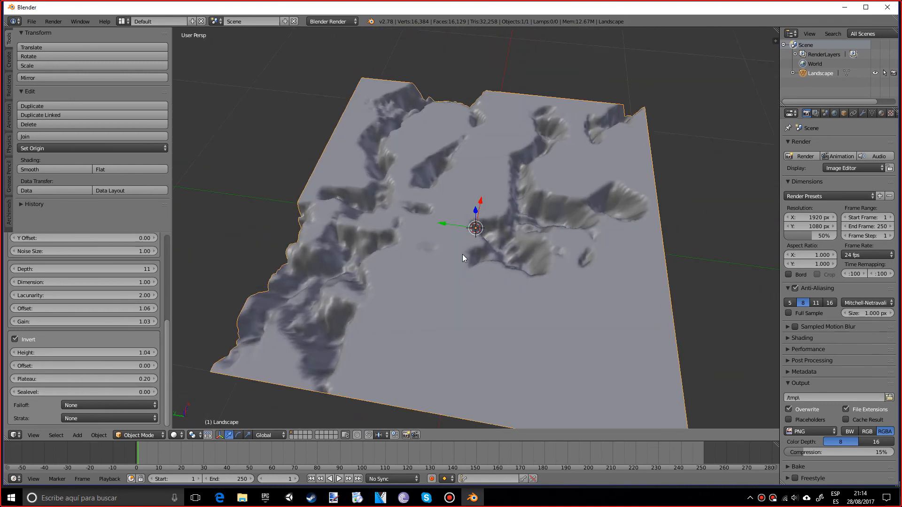
left_click(109, 405)
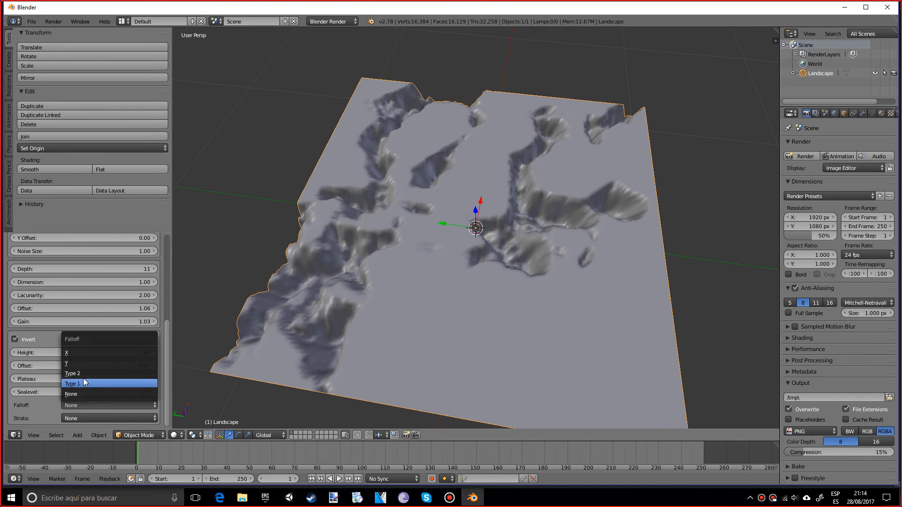
left_click(72, 384)
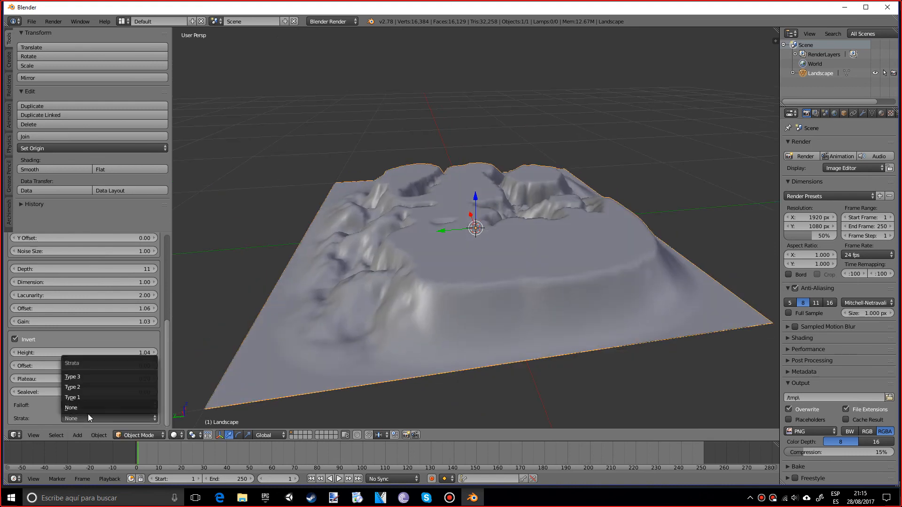
Set Strata to Type 1 with the strata value left at 3.00
left_click(72, 397)
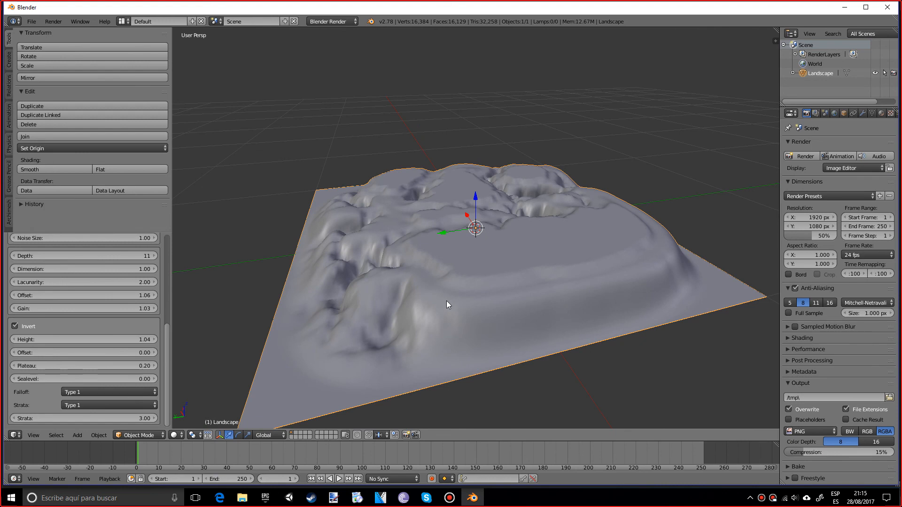
mouse_move(250, 263)
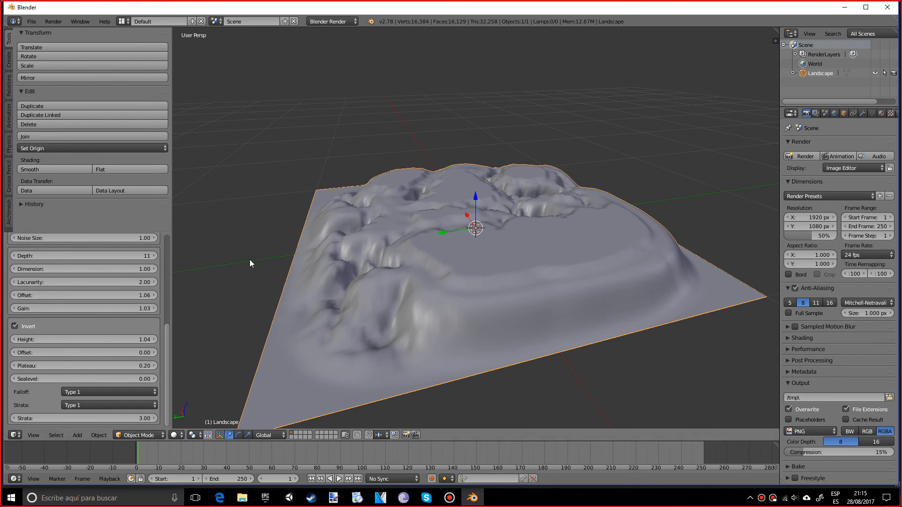